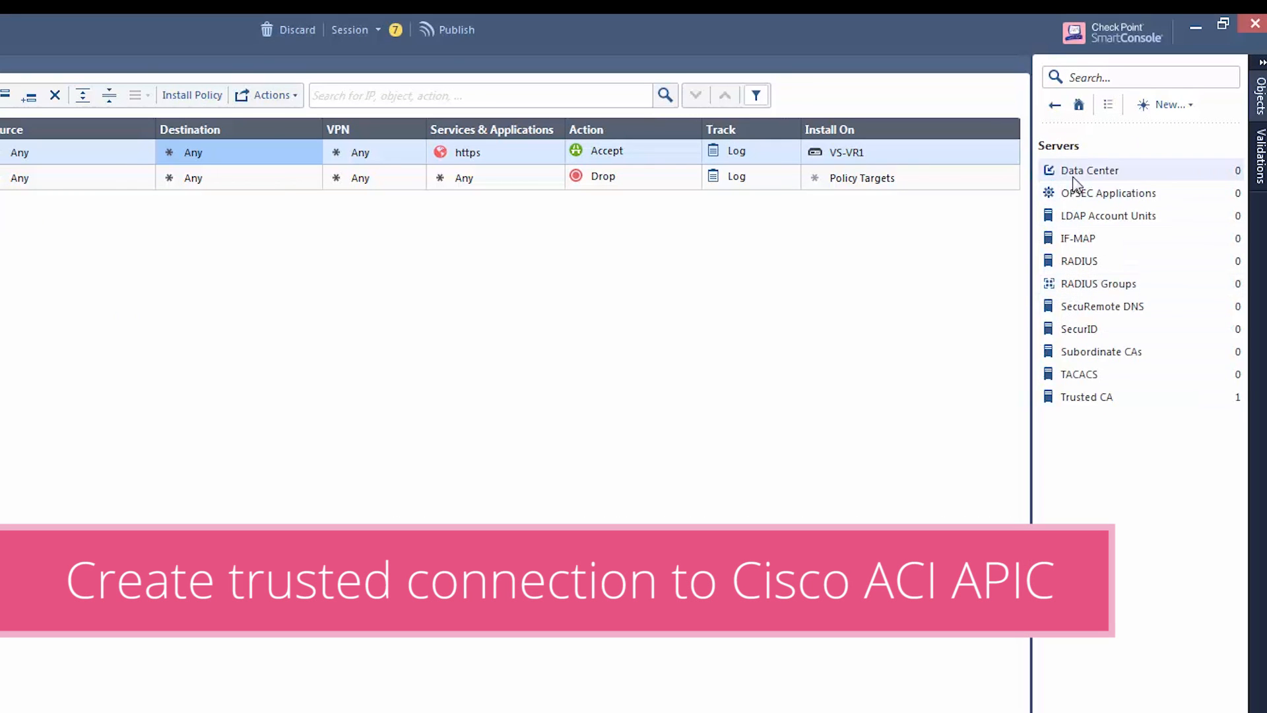
Step: Start a new APIC server object from the Data Center servers list
{"action": "left_click", "coordinate": [1089, 170]}
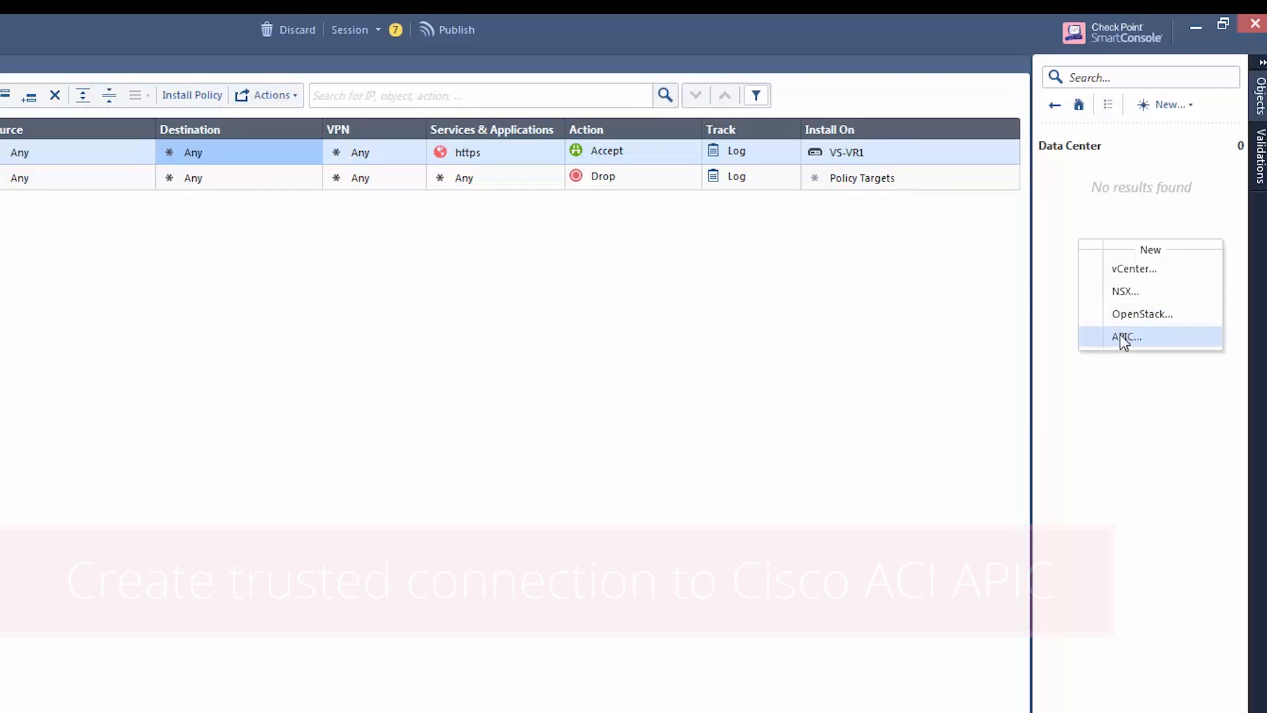
{"action": "left_click", "coordinate": [1124, 337]}
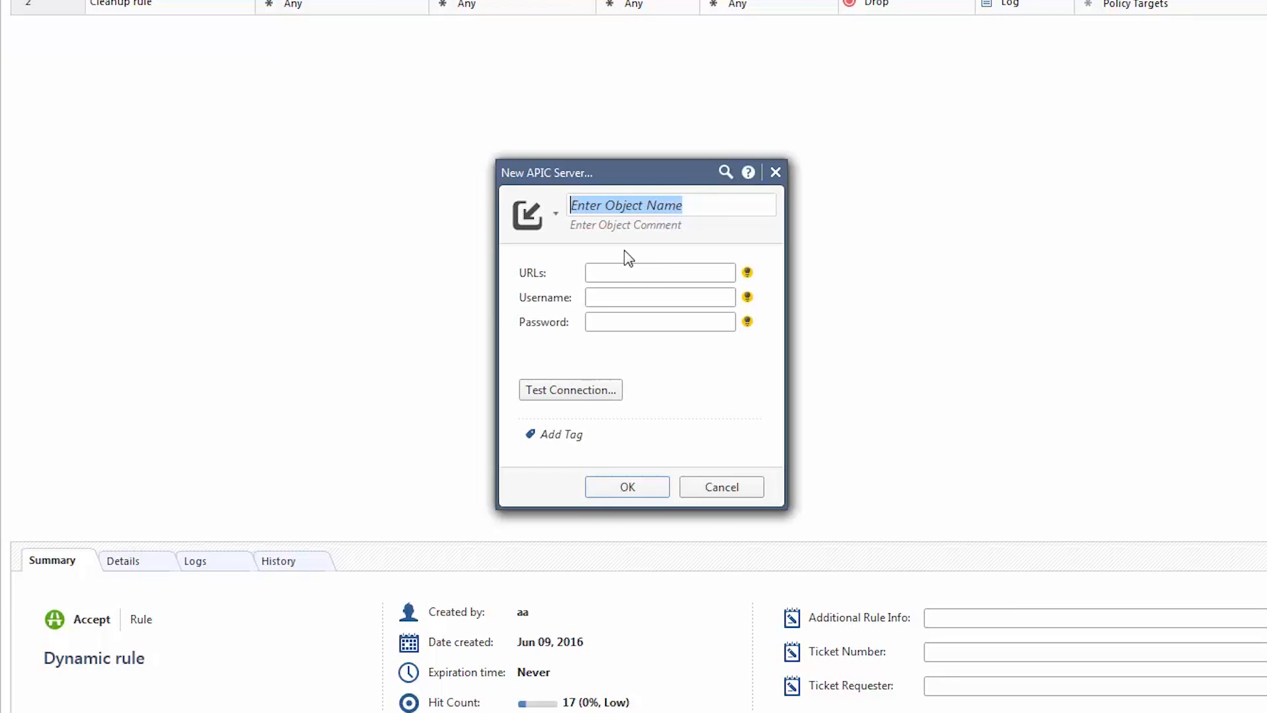
Step: Create APIC server 'APIC' with its credentials, test the connection, save and publish
{"action": "type", "text": "APIC"}
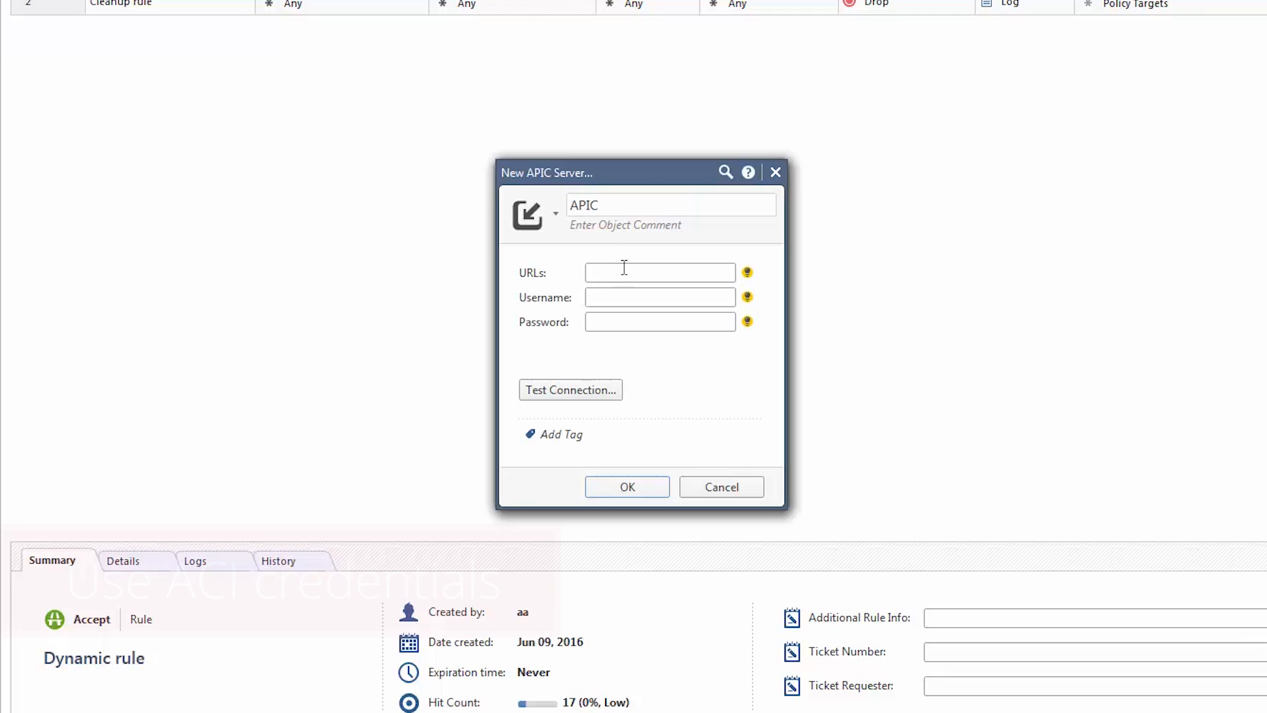
{"action": "type", "text": "••••"}
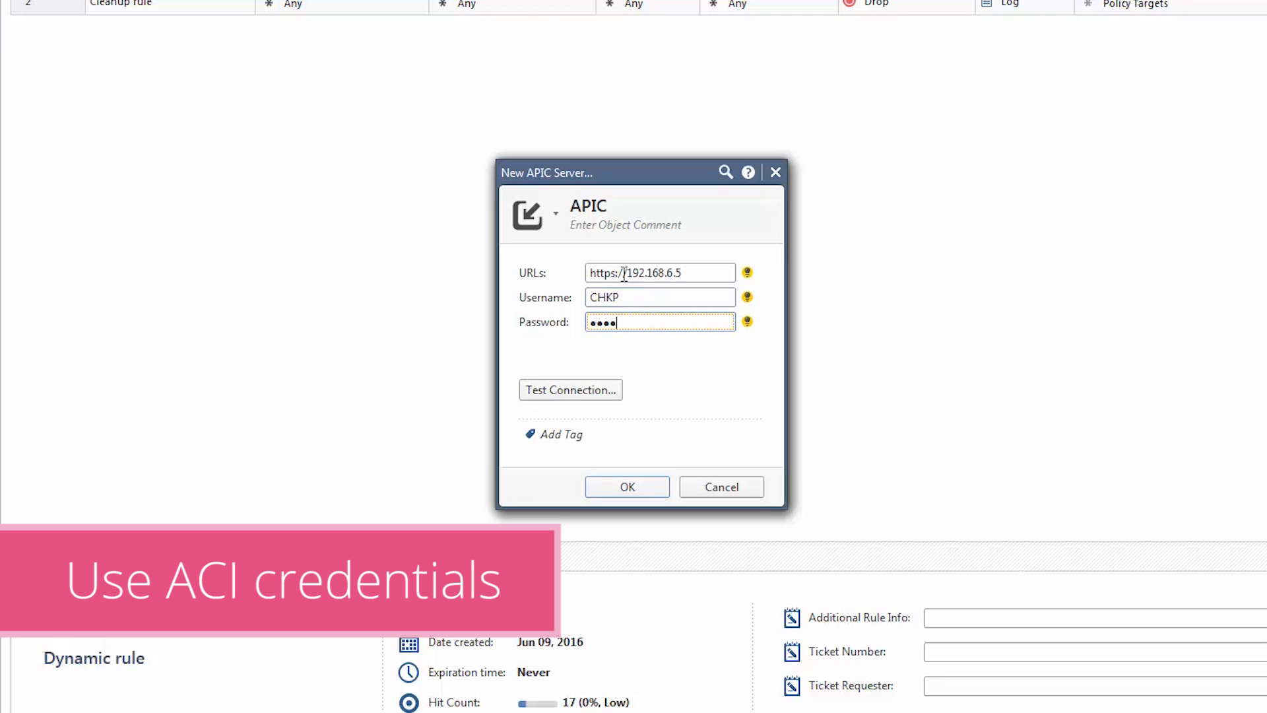
{"action": "left_click", "coordinate": [569, 390]}
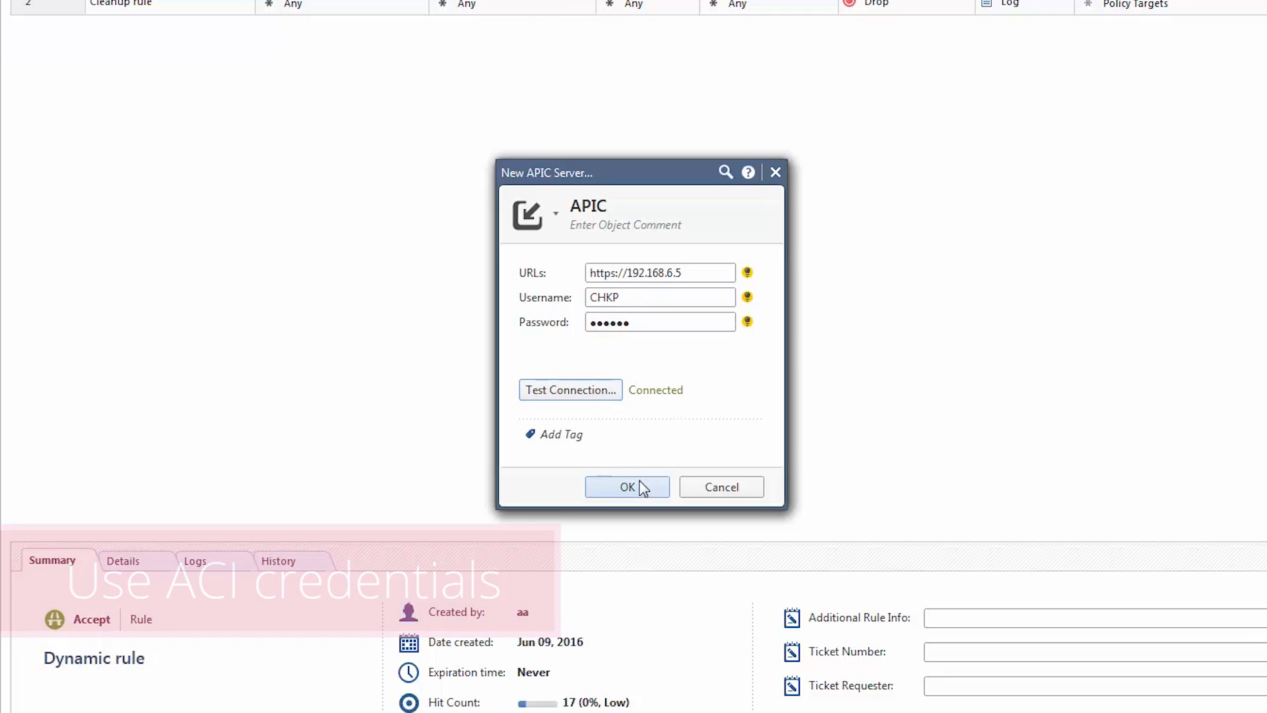
{"action": "left_click", "coordinate": [627, 487]}
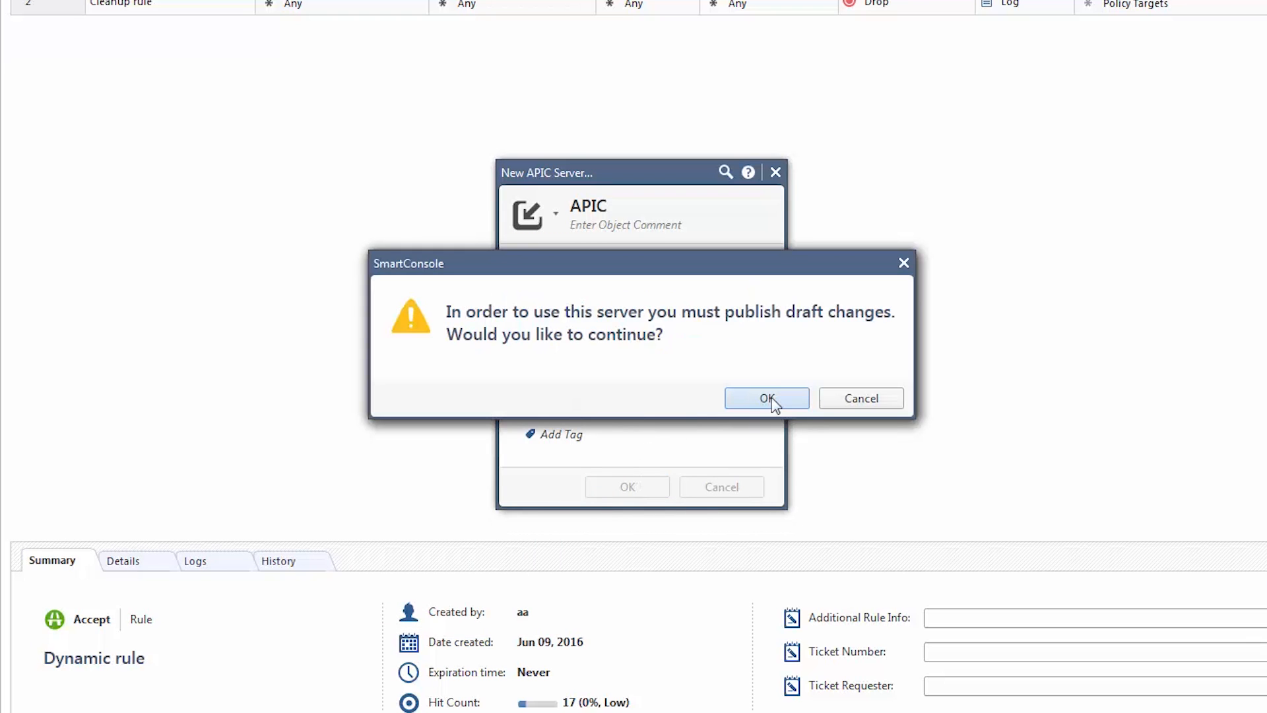
{"action": "left_click", "coordinate": [766, 397]}
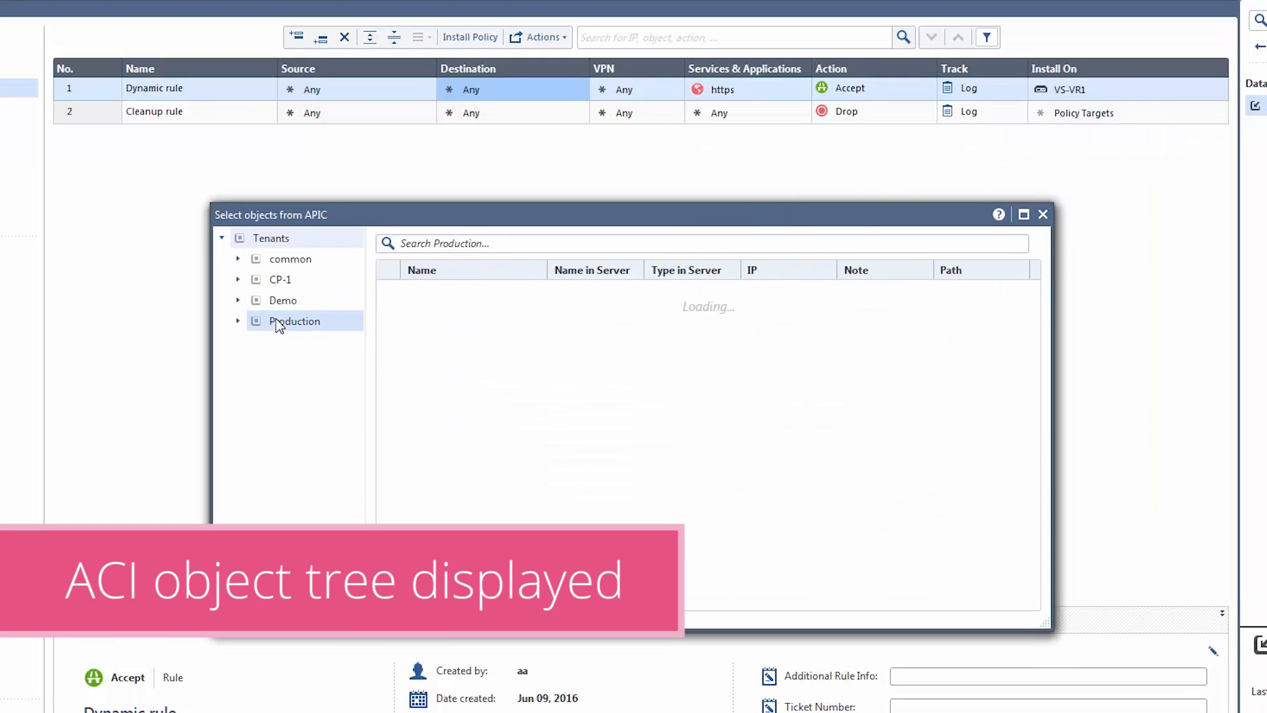
Step: Add ServiceCatalogApp from the Production tenant to the destination, then search tenants for 'web'
{"action": "left_click", "coordinate": [295, 321]}
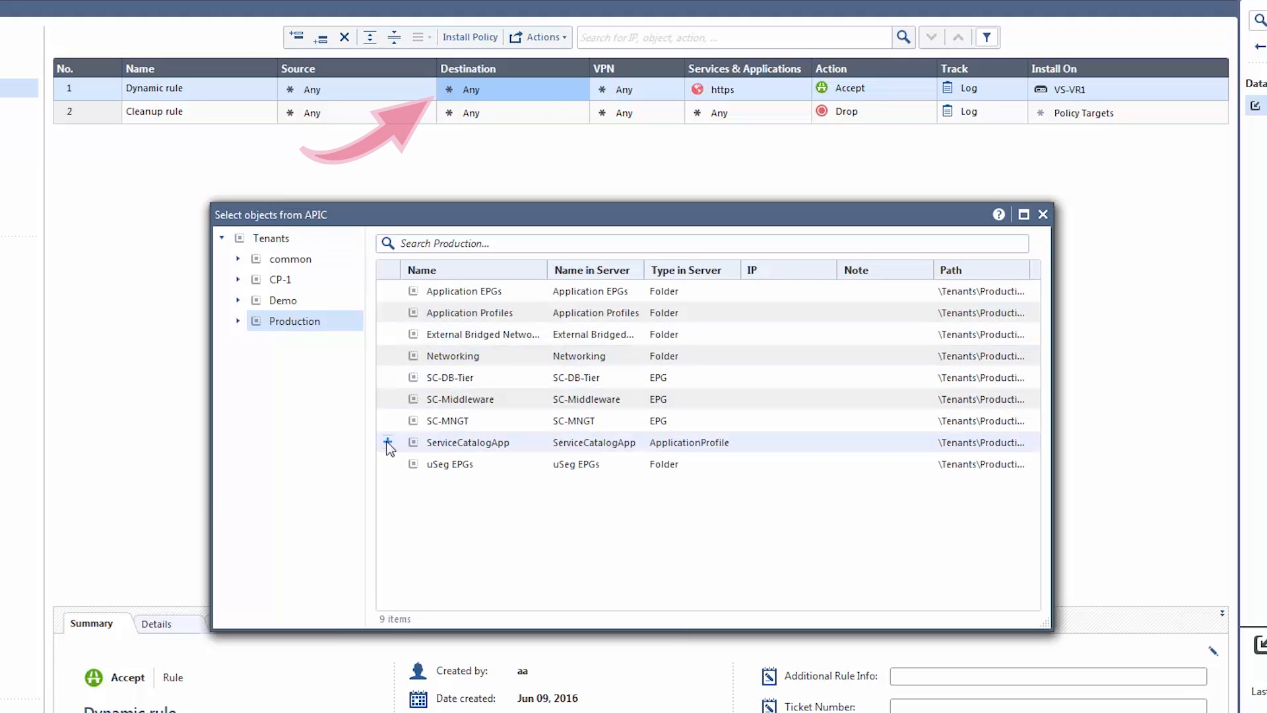
{"action": "left_click", "coordinate": [388, 442]}
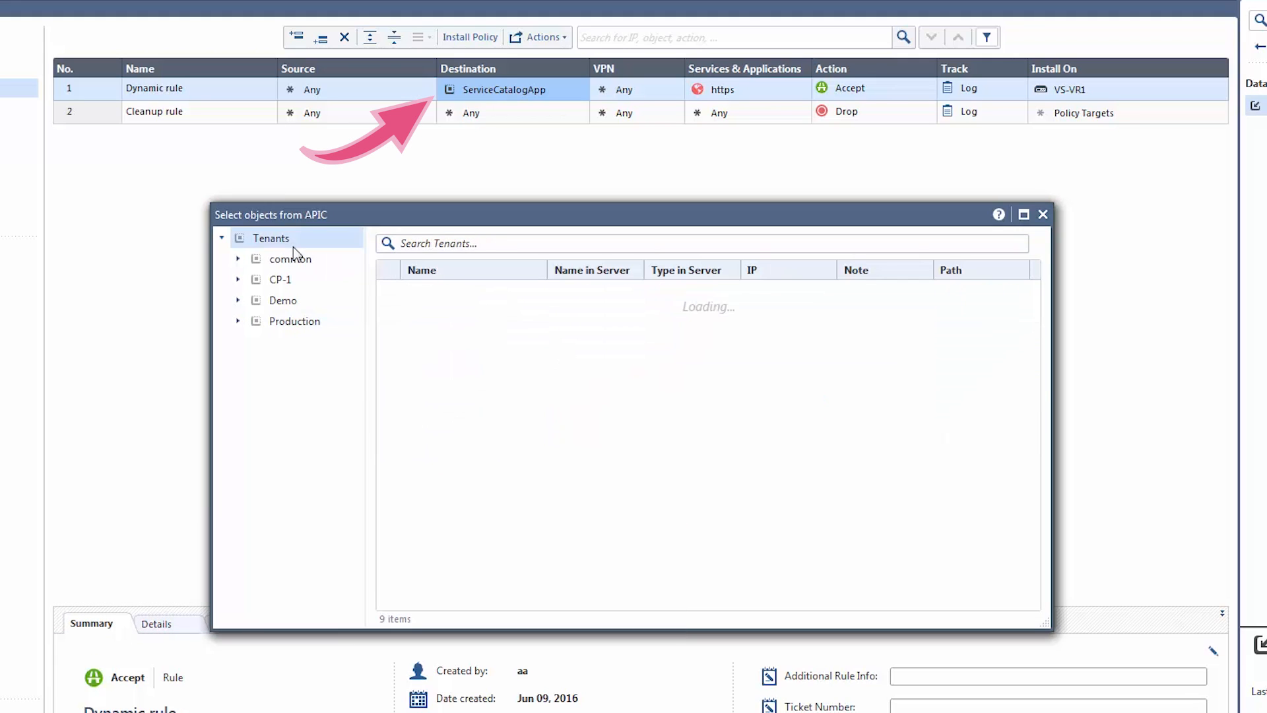
{"action": "type", "text": "web"}
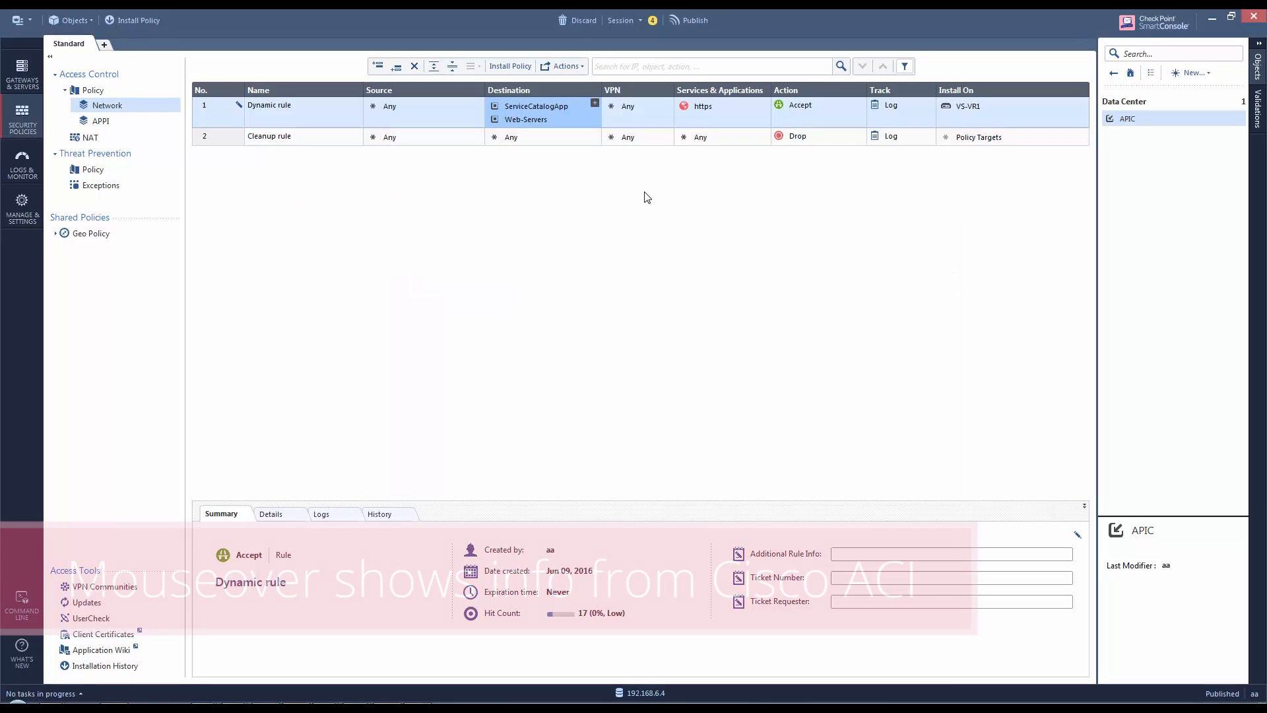
{"action": "mouse_move", "coordinate": [526, 120]}
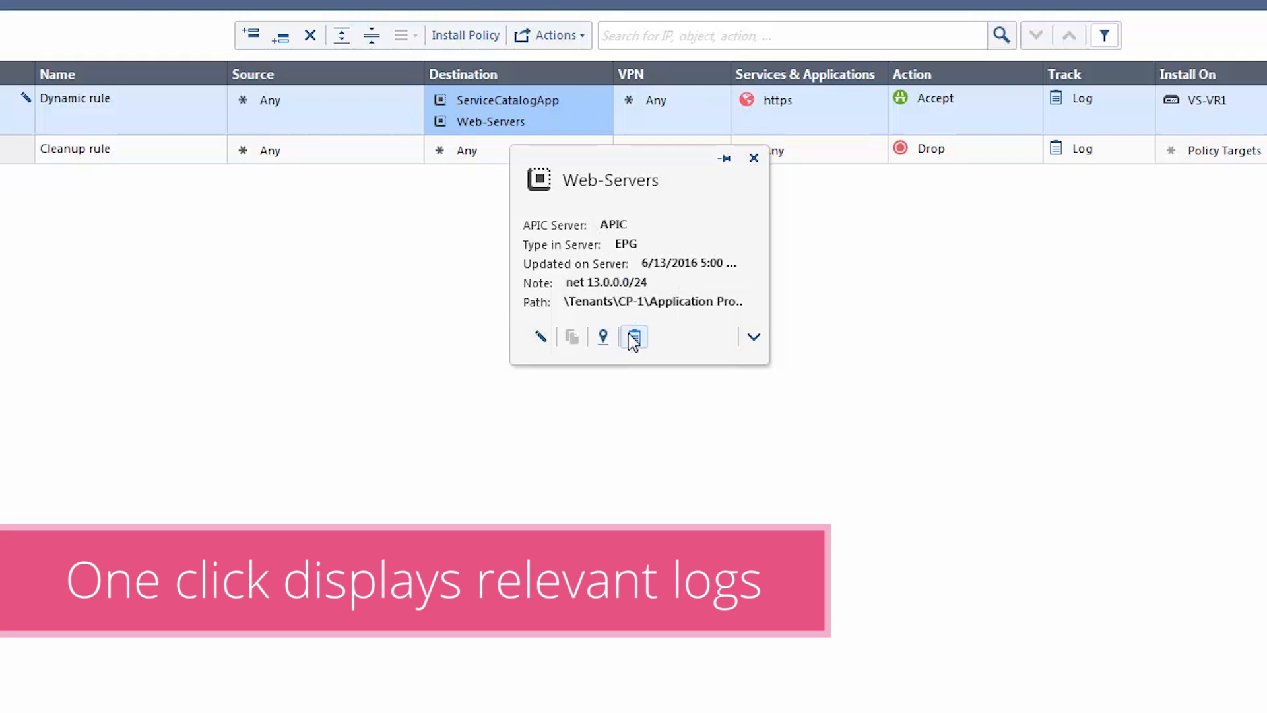
Step: Show the logs for Web-Servers from its info card in the Destination cell
{"action": "left_click", "coordinate": [634, 338]}
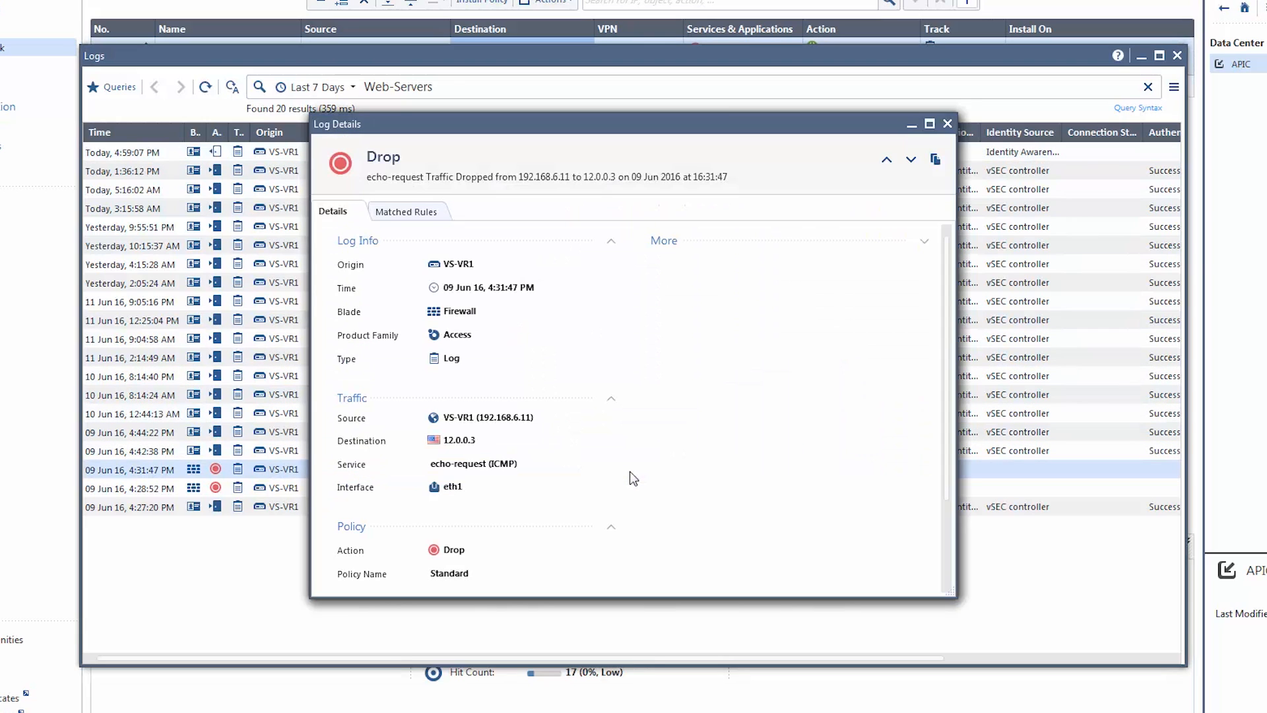
Step: Expand the dropped echo-request log's More section and scroll through its details
{"action": "left_click", "coordinate": [923, 241]}
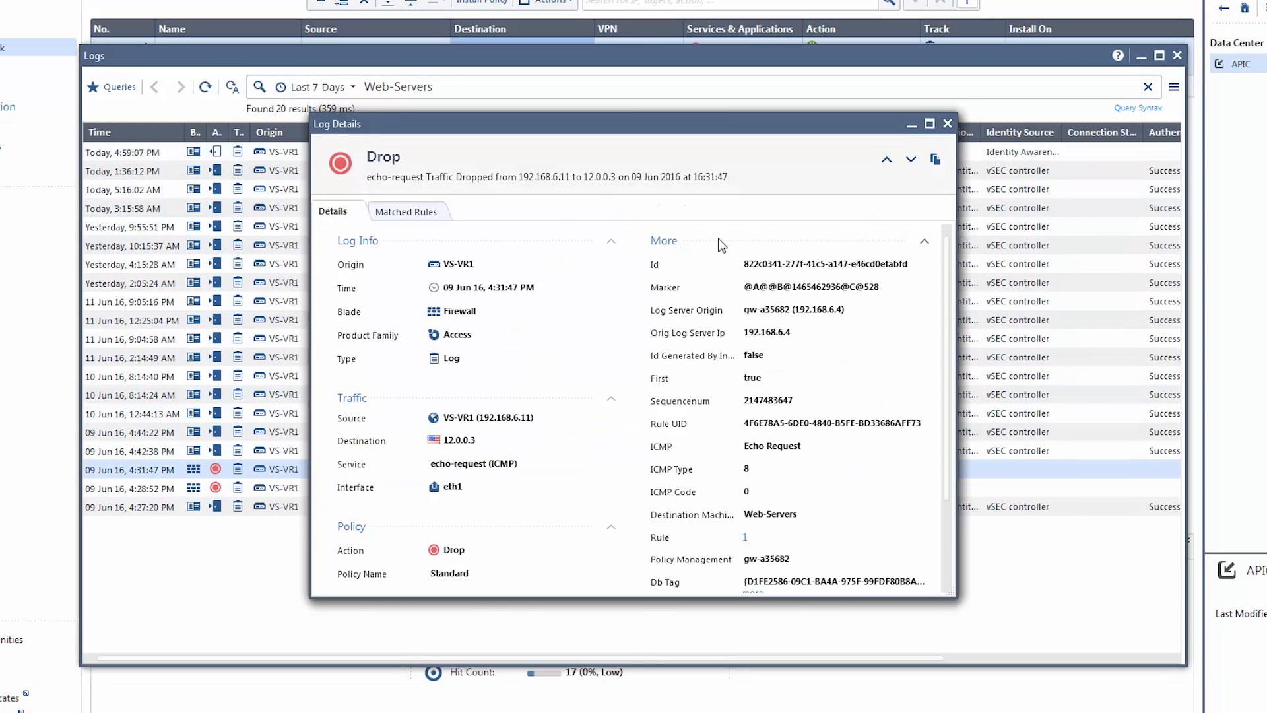
{"action": "scroll", "scroll_direction": "down", "scroll_amount": 3}
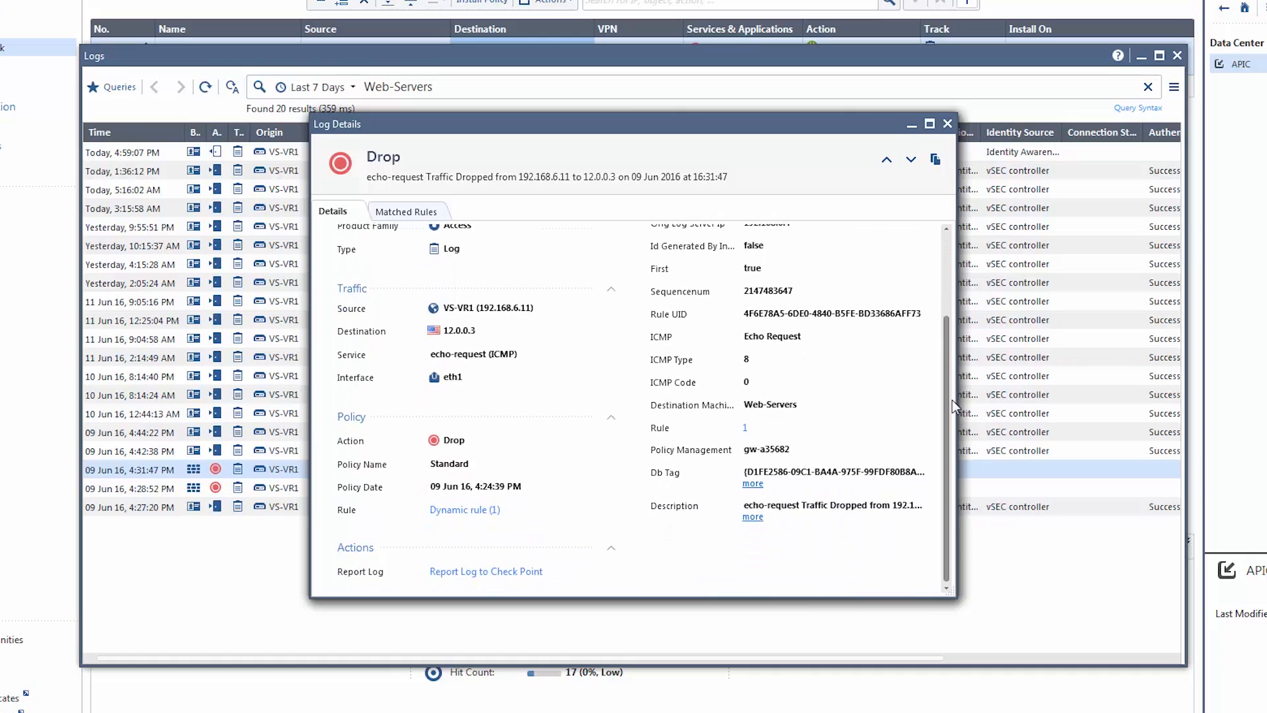